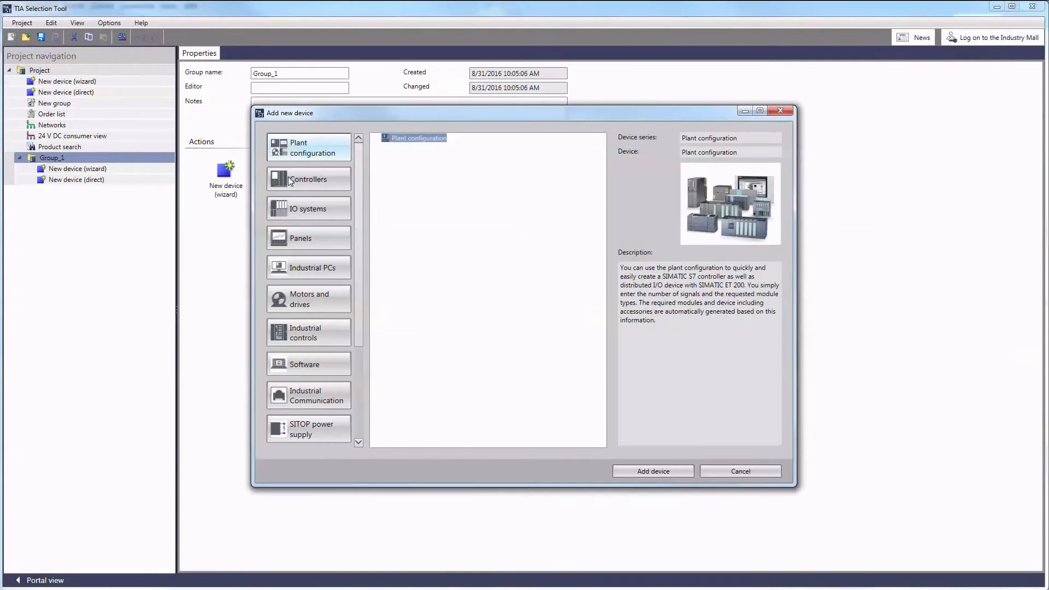
- Add a SIMATIC ET 200AL from IO systems and show its slot configuration
{"action": "left_click", "coordinate": [309, 208]}
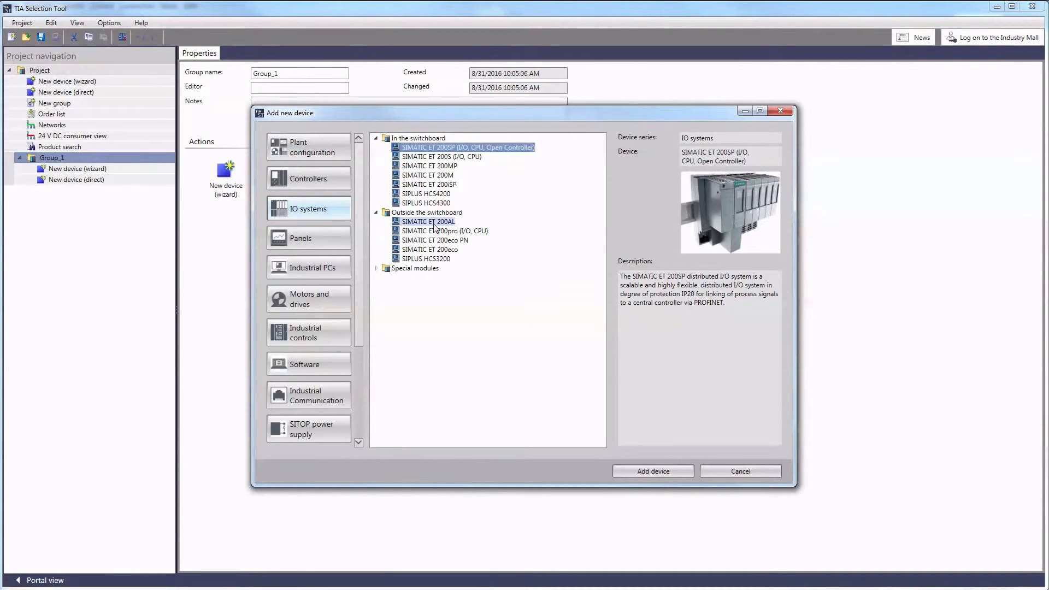
{"action": "left_click", "coordinate": [652, 471]}
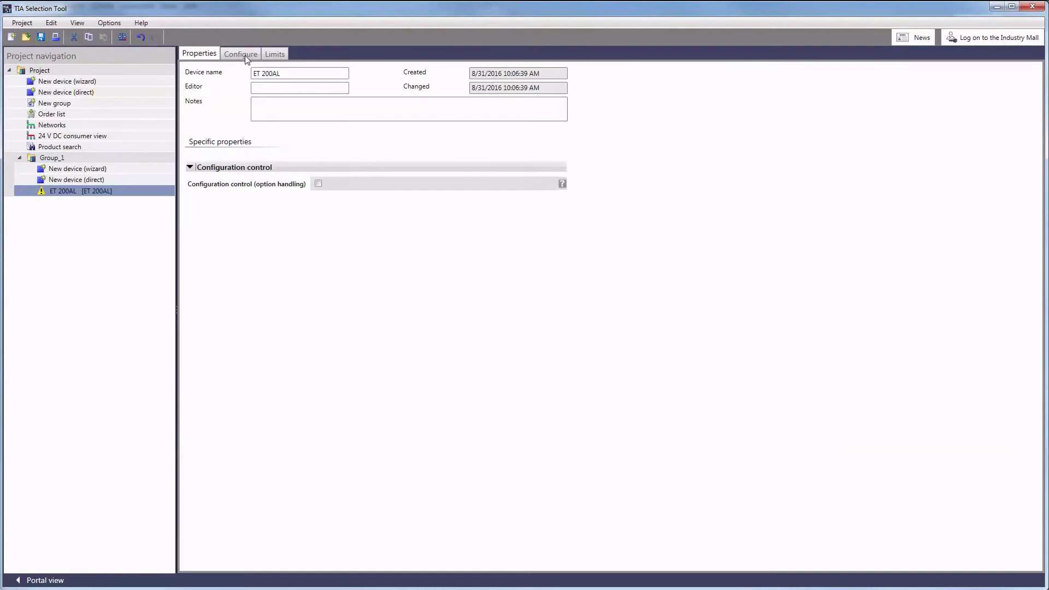
{"action": "left_click", "coordinate": [241, 54]}
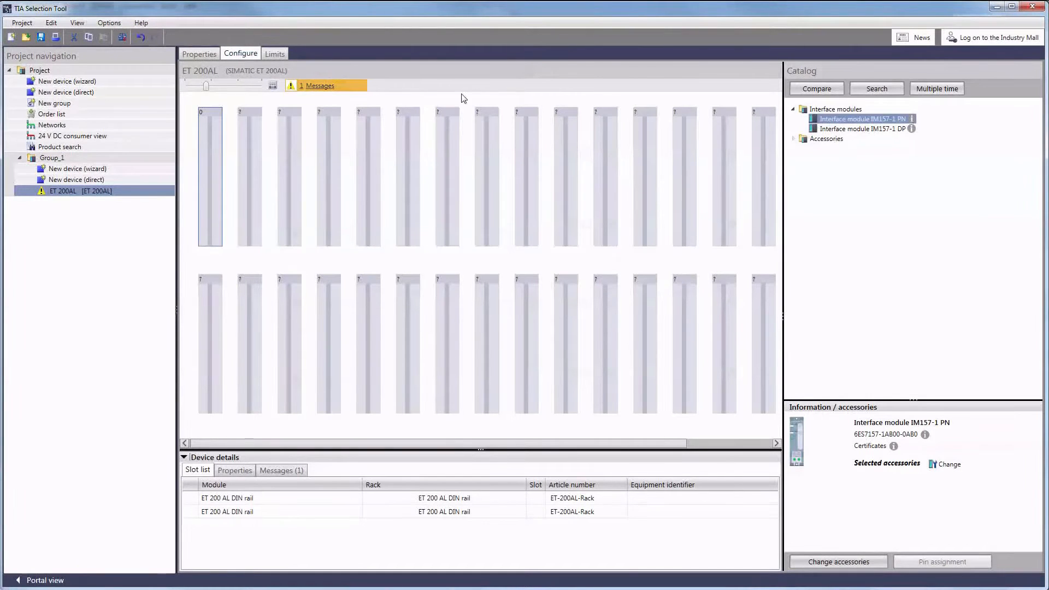
- Insert the IM157-1 PN interface module with the 10 m power cable accessory
{"action": "left_click", "coordinate": [837, 562]}
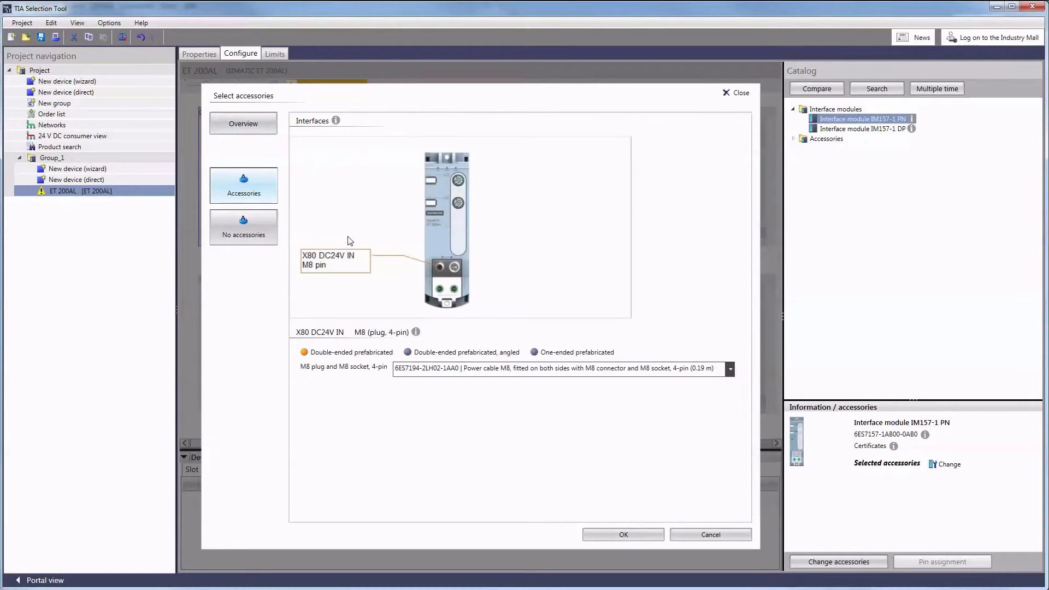
{"action": "left_click", "coordinate": [731, 368]}
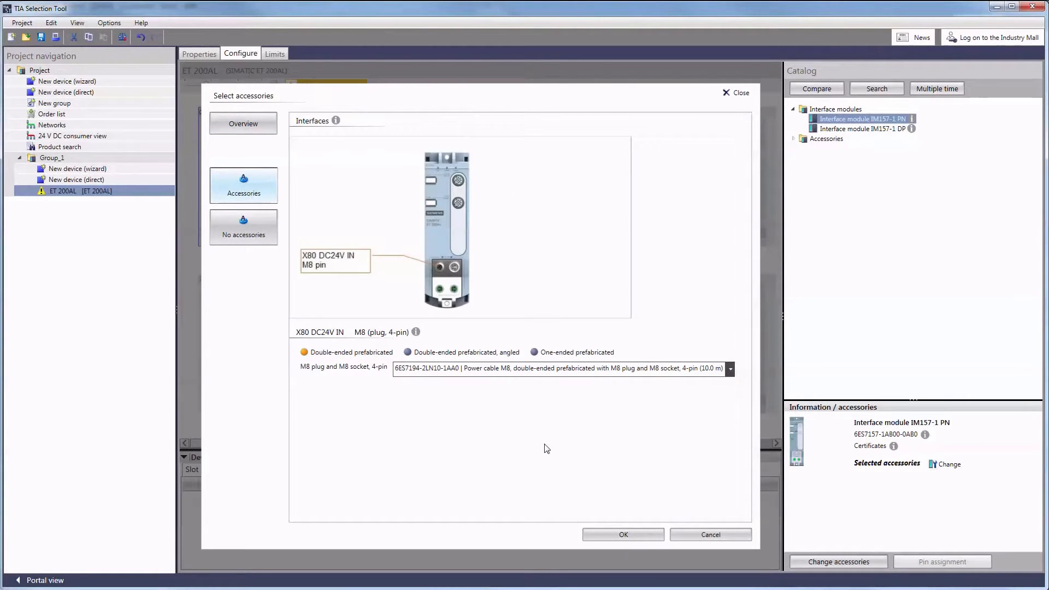
{"action": "left_click", "coordinate": [622, 535]}
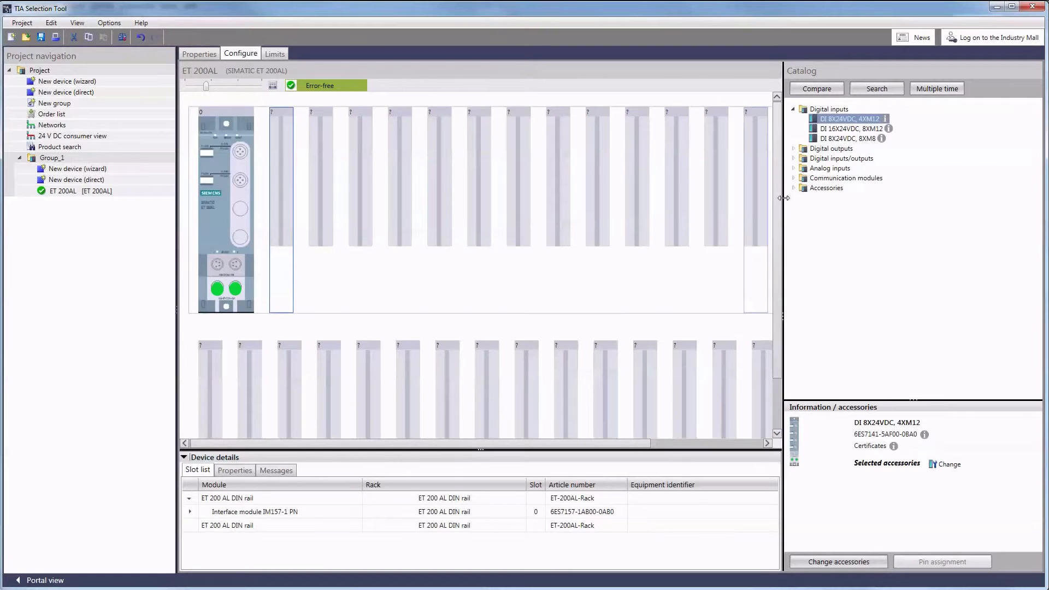
- Add the DI 8x24VDC, 8XM8 module with the 10 m ET-Connection bus cable, then view the network
{"action": "left_click", "coordinate": [837, 562]}
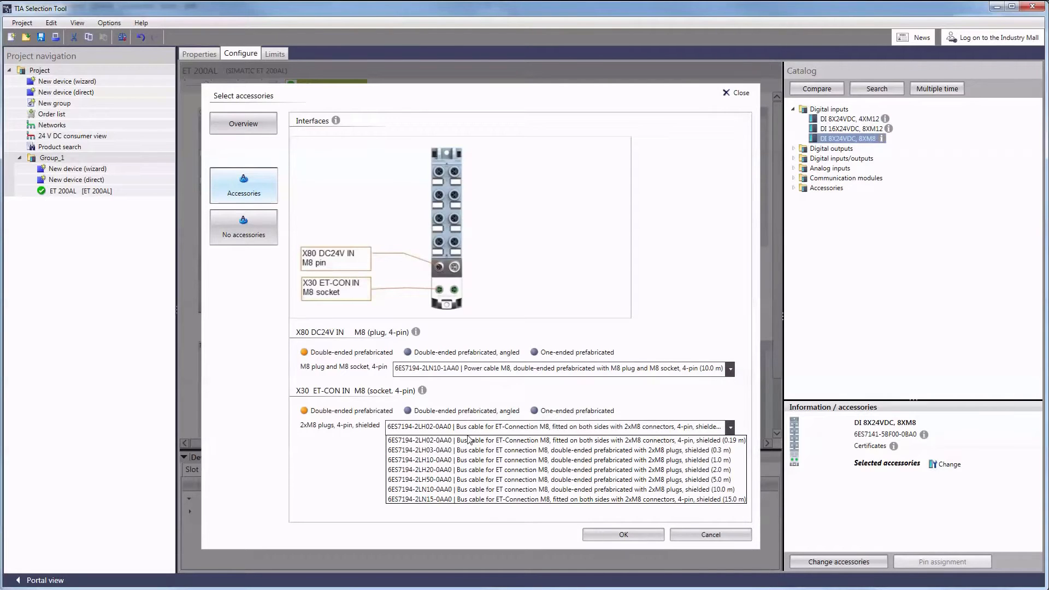
{"action": "left_click", "coordinate": [555, 490]}
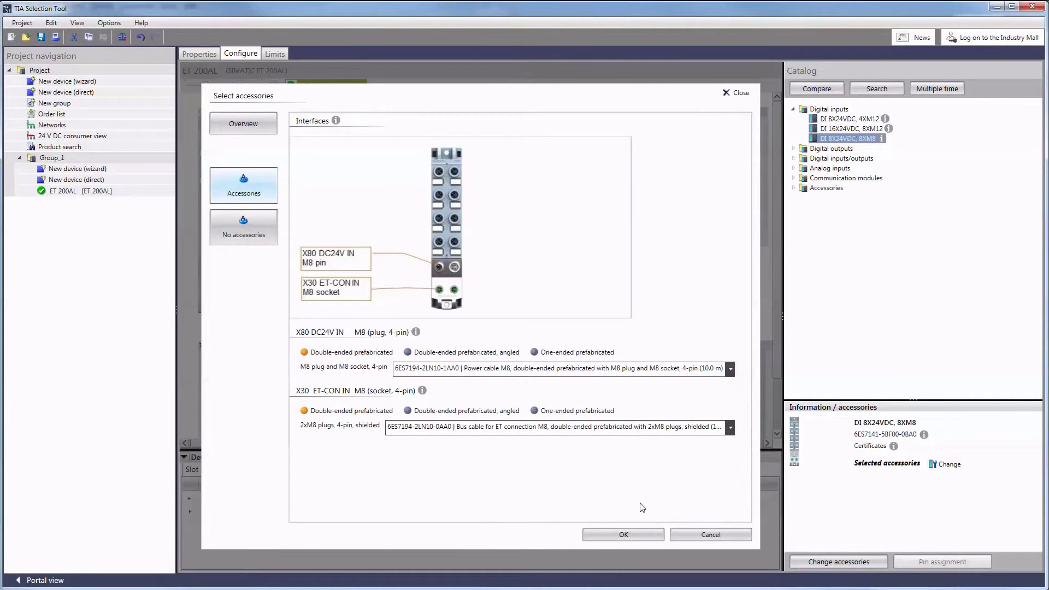
{"action": "left_click", "coordinate": [622, 535]}
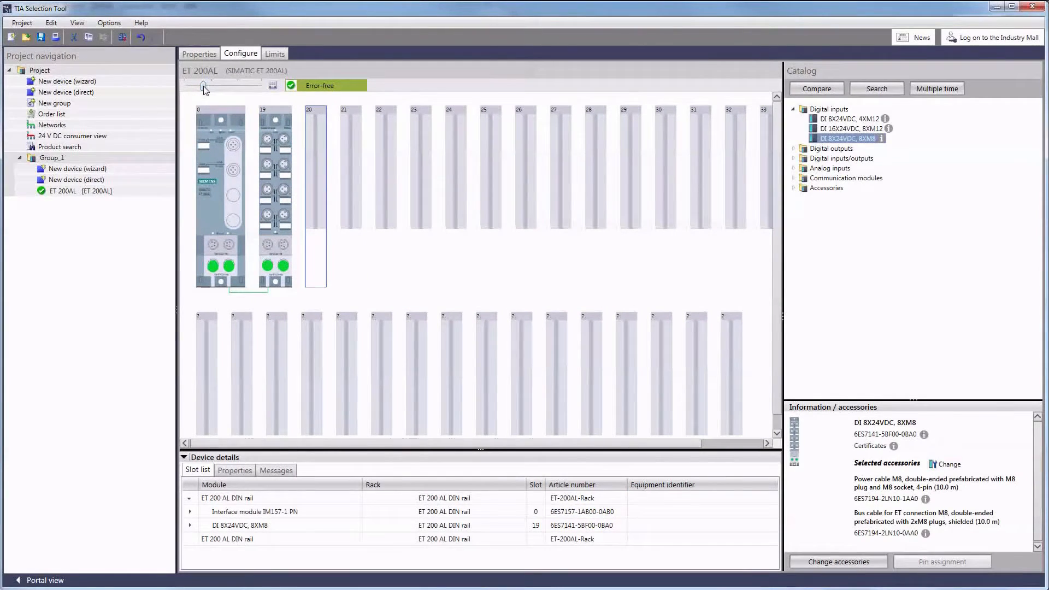
{"action": "left_click", "coordinate": [51, 125]}
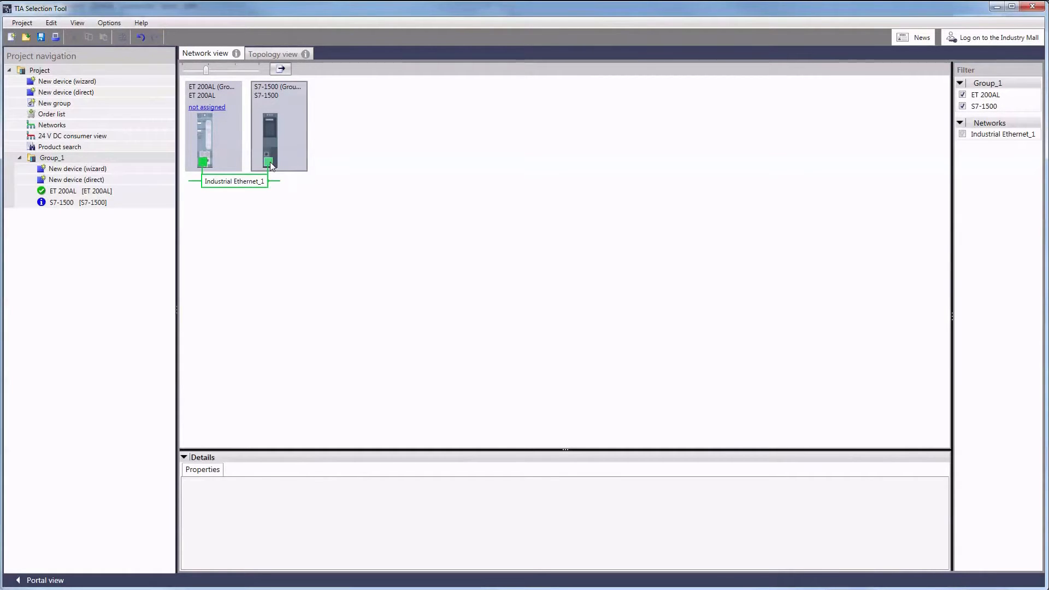
- Start adding a new device to Group_1 of the fresh project via the wizard
{"action": "left_click", "coordinate": [51, 158]}
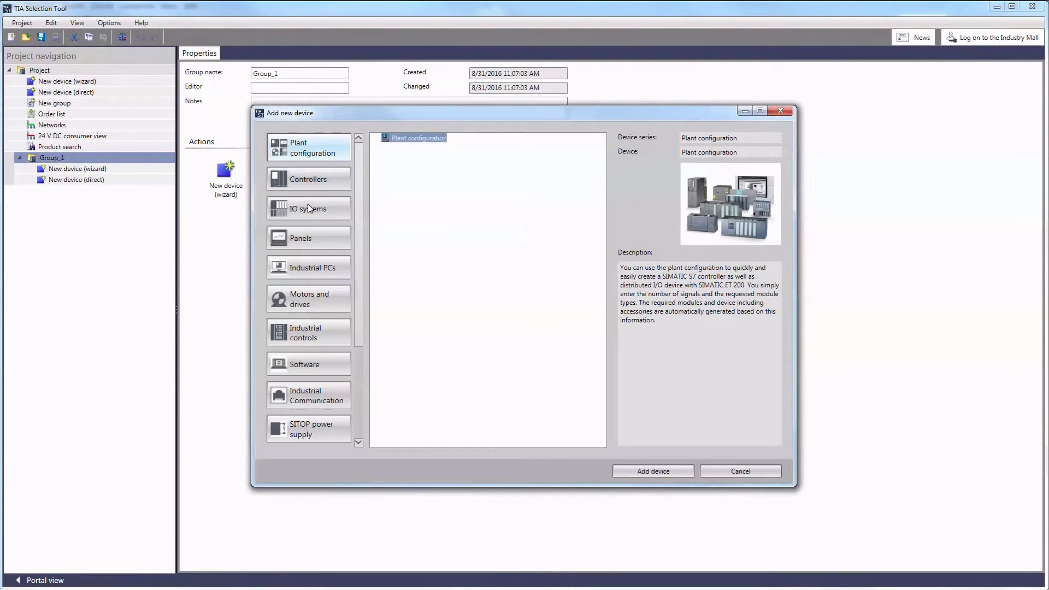
- Create a SIMATIC ET 200SP station with IM 155-6 PN ST, server module and BusAdapter 2xRJ45
{"action": "left_click", "coordinate": [308, 208]}
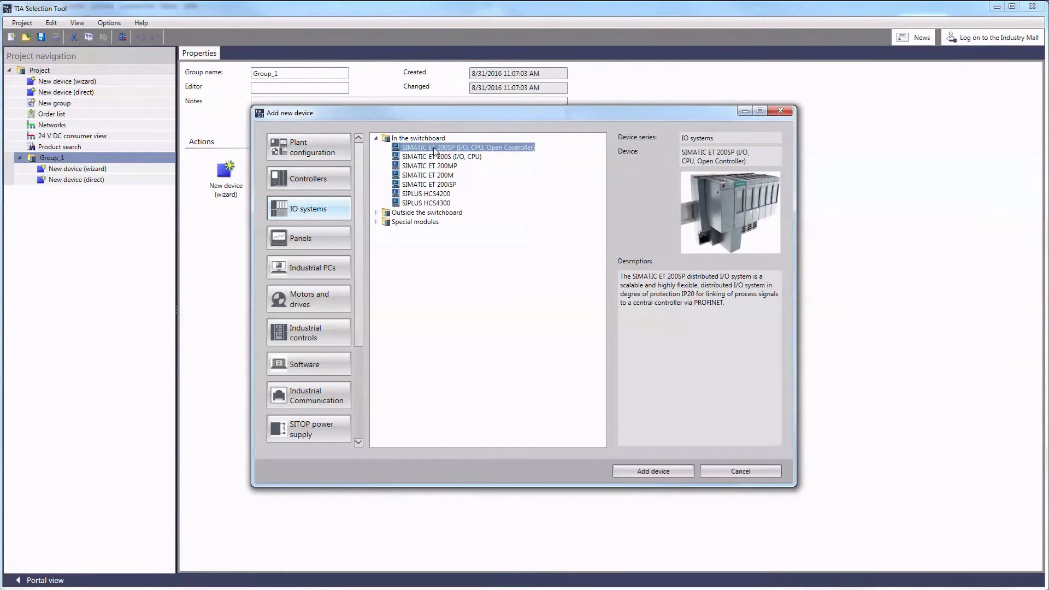
{"action": "left_click", "coordinate": [652, 471]}
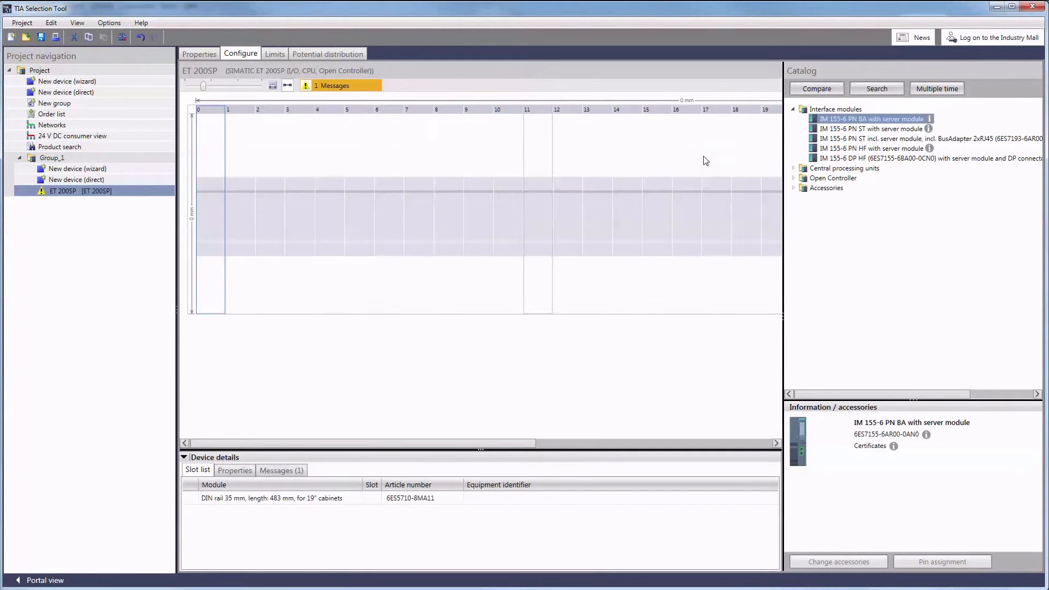
{"action": "left_click", "coordinate": [871, 129]}
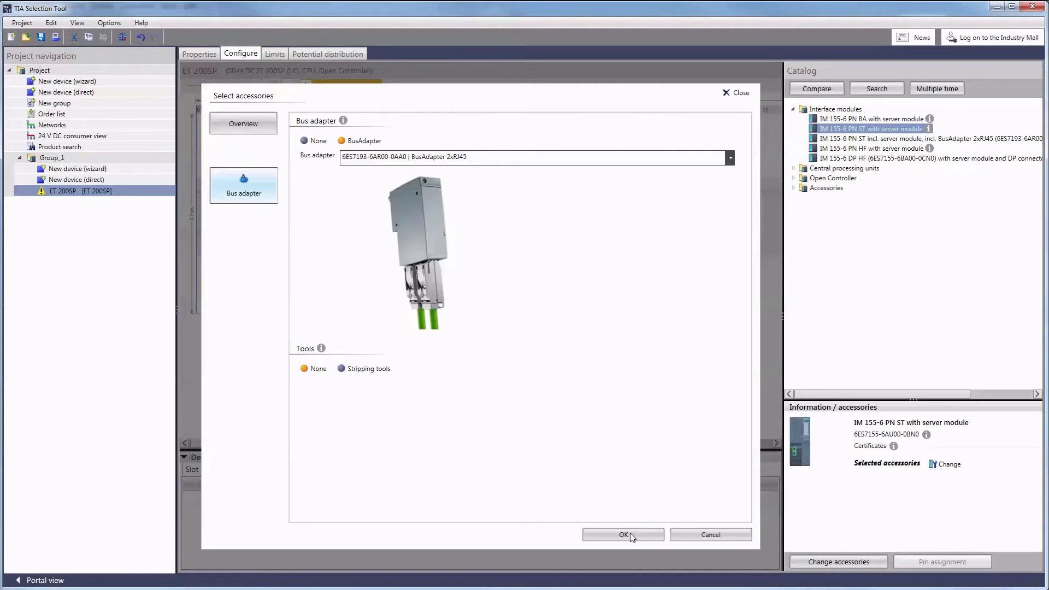
{"action": "left_click", "coordinate": [622, 535]}
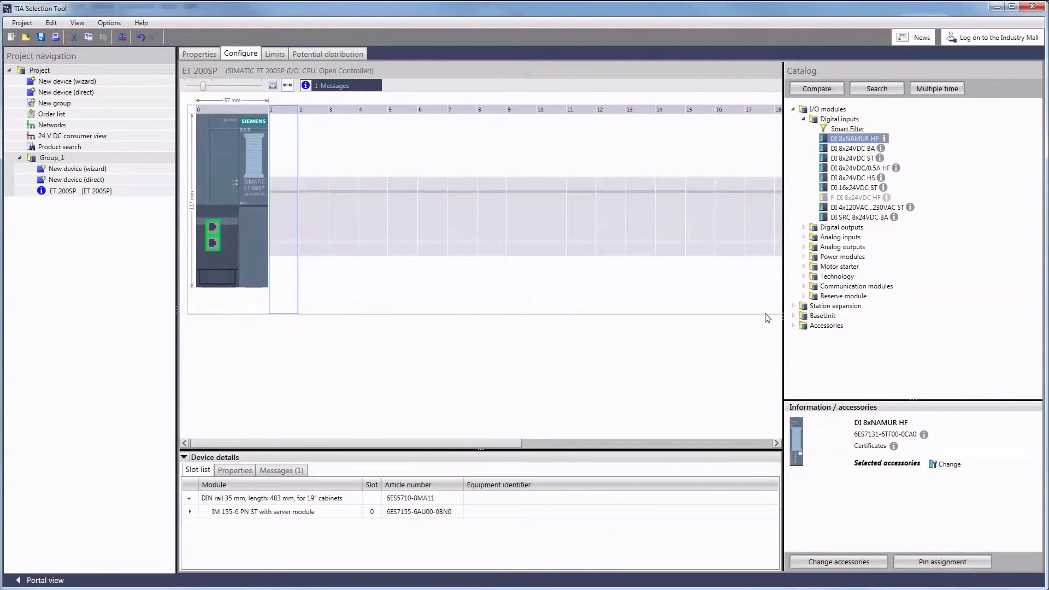
- Add the ET 200AL BusAdapter "BA-Send 1xFC" from Station expansion to the ET 200SP
{"action": "left_click", "coordinate": [806, 306]}
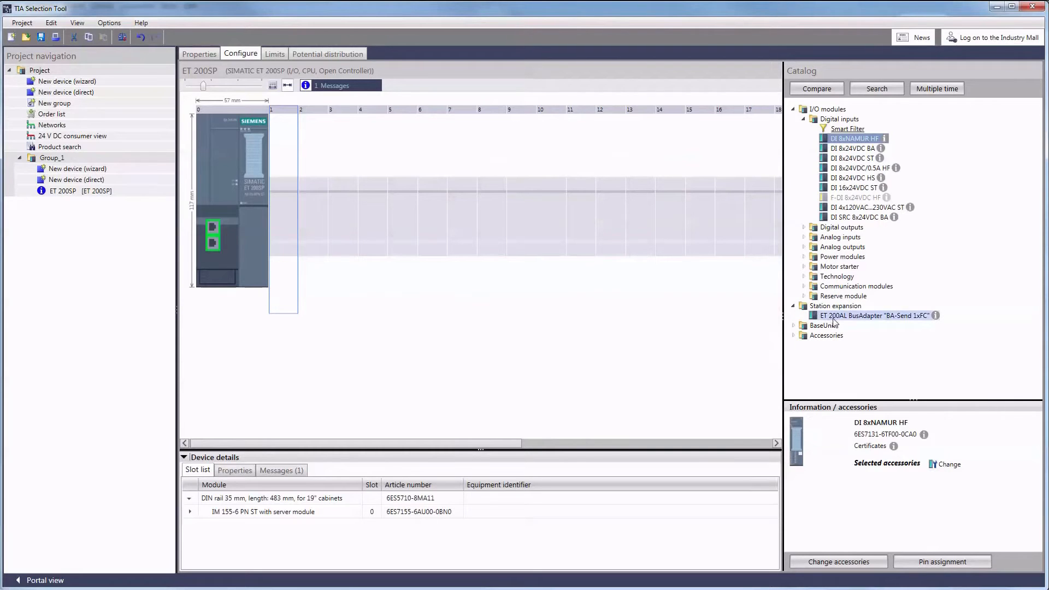
{"action": "double_click", "coordinate": [870, 315]}
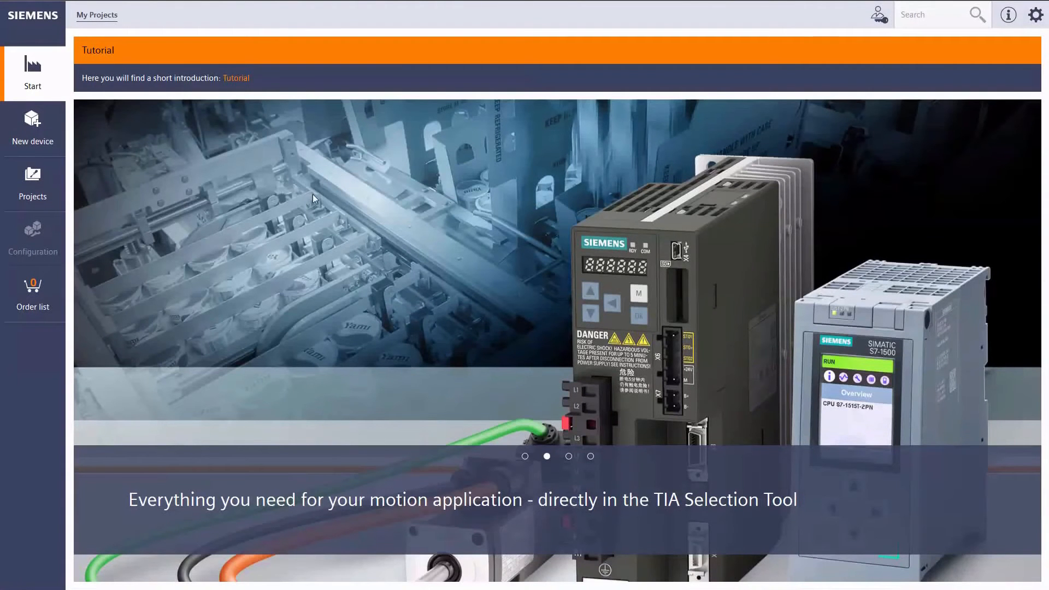
- Create a SIMATIC ET 200AL device from the Outside the switchboard list
{"action": "left_click", "coordinate": [32, 127]}
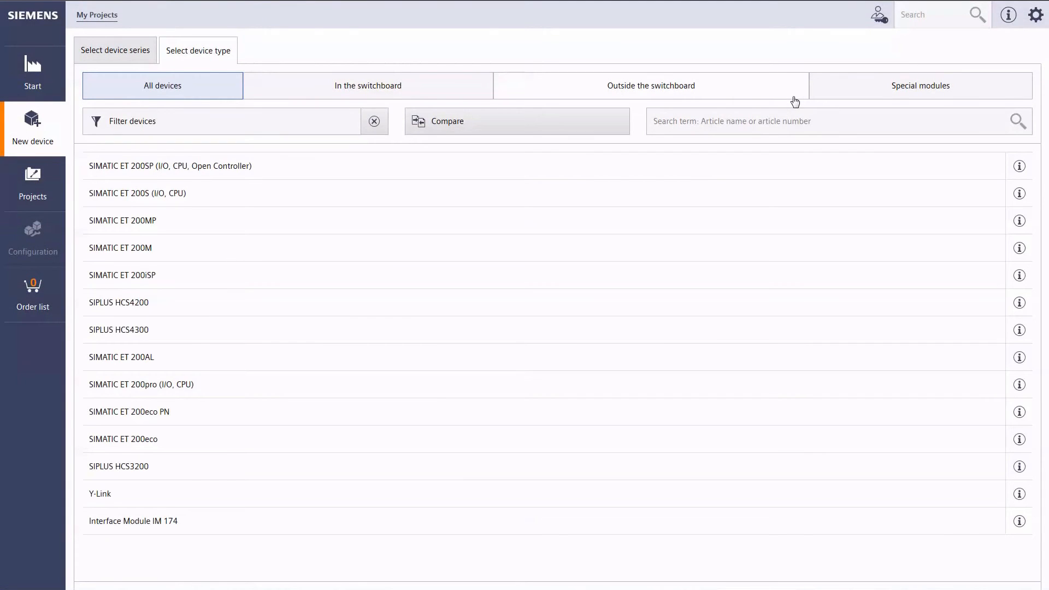
{"action": "left_click", "coordinate": [649, 86]}
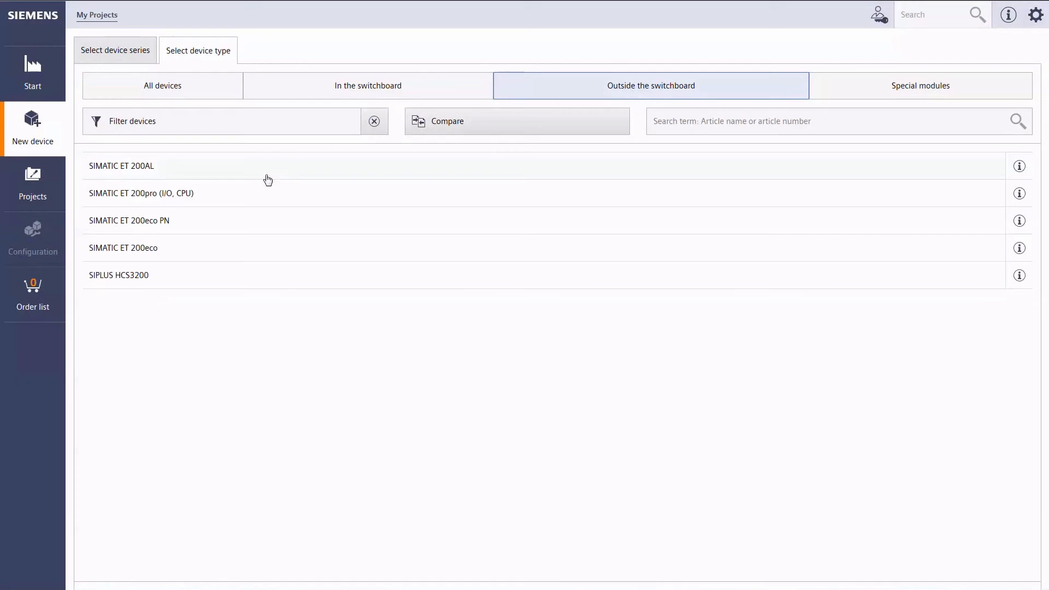
{"action": "left_click", "coordinate": [121, 166]}
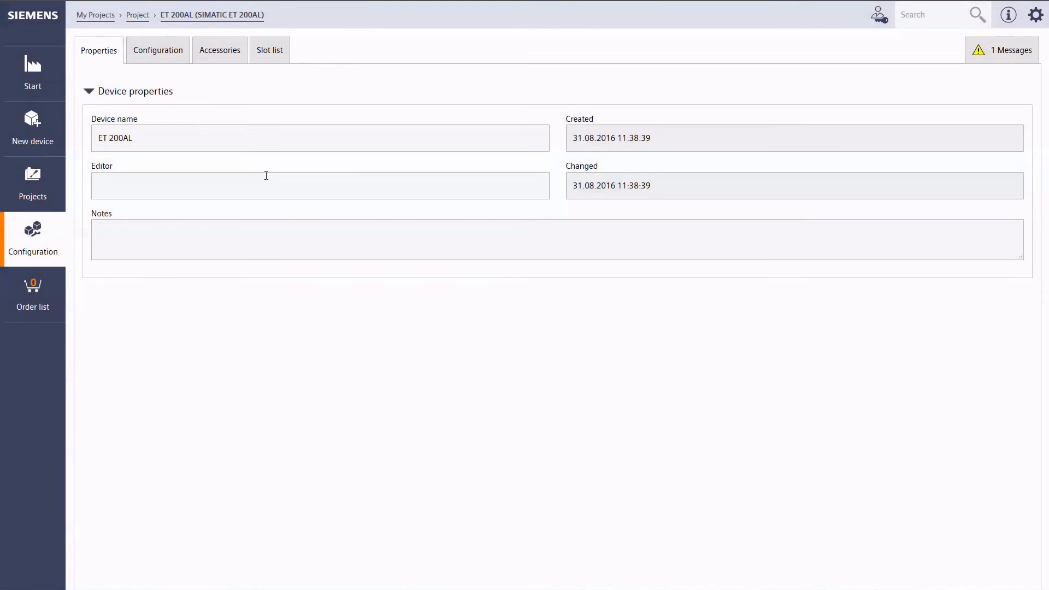
- Show the ET 200AL's empty slot configuration and begin creating an ET 200SP station
{"action": "left_click", "coordinate": [157, 49]}
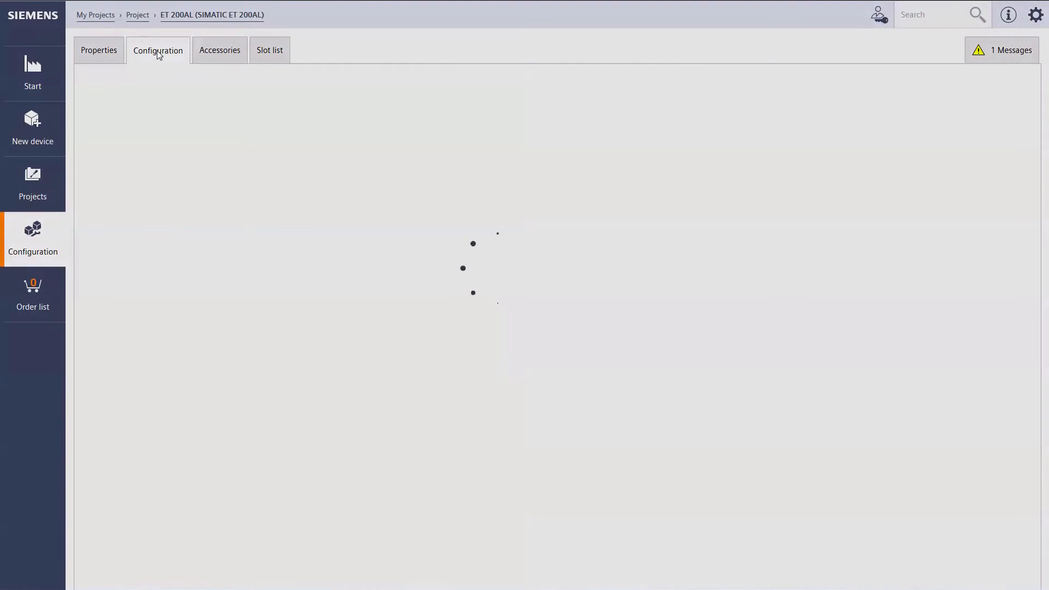
{"action": "left_click", "coordinate": [157, 50]}
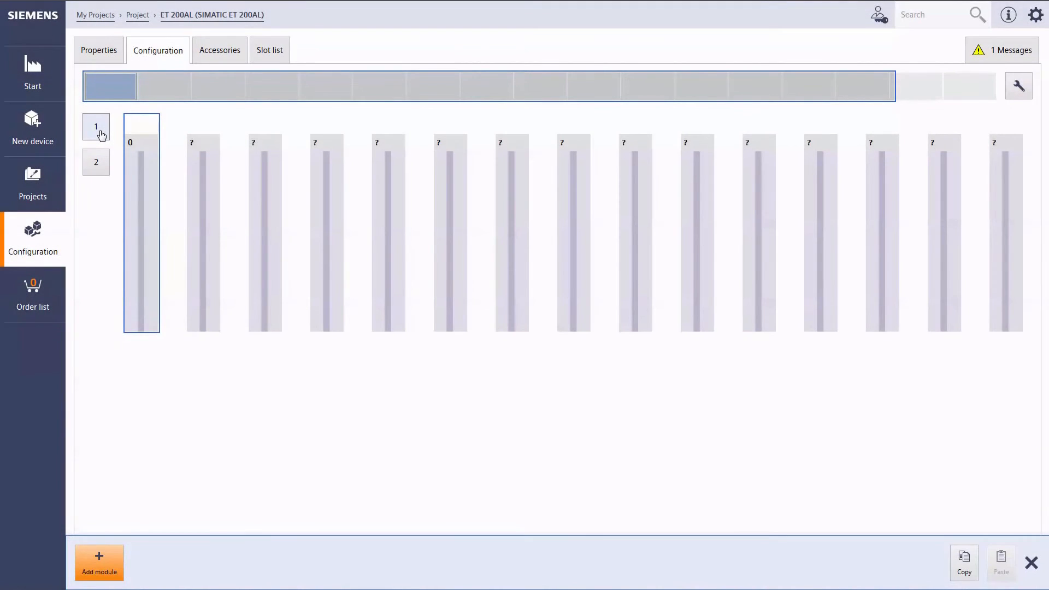
{"action": "left_click", "coordinate": [32, 127]}
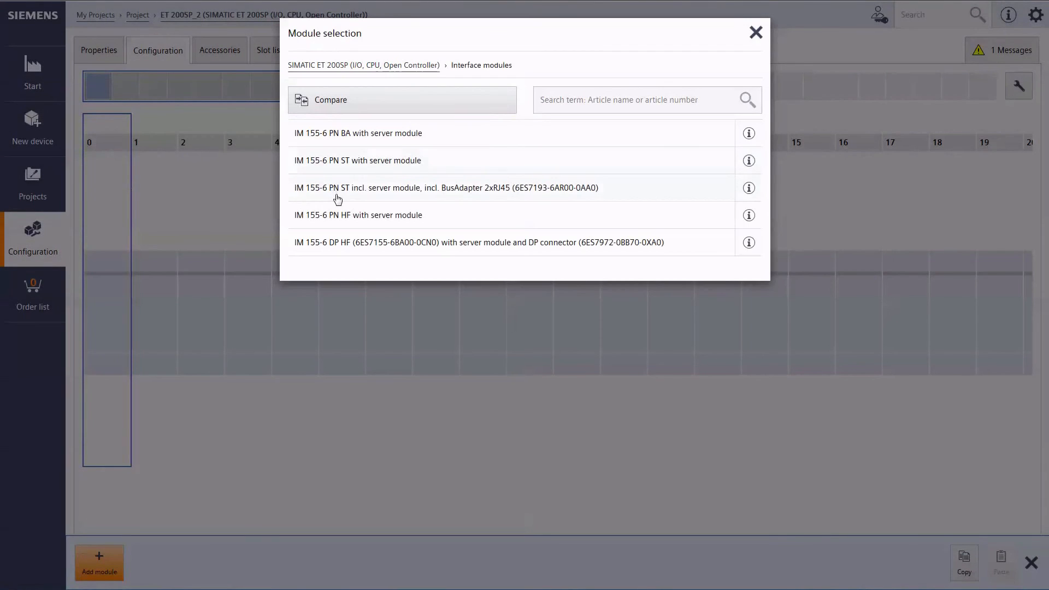
- Insert the IM 155-6 PN ST interface module incl. BusAdapter into ET 200SP_2
{"action": "left_click", "coordinate": [446, 187]}
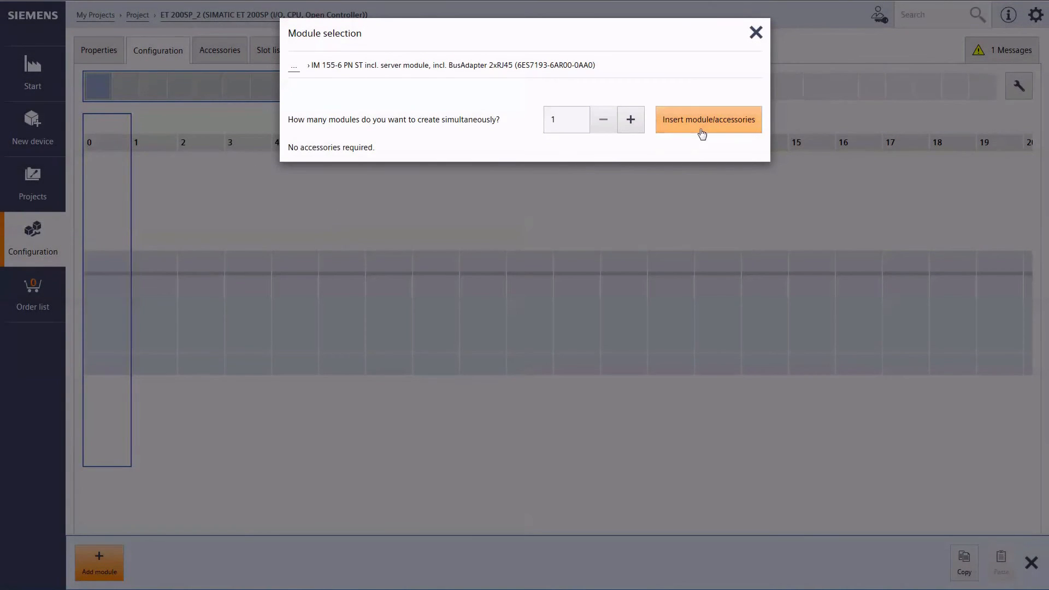
{"action": "left_click", "coordinate": [709, 119]}
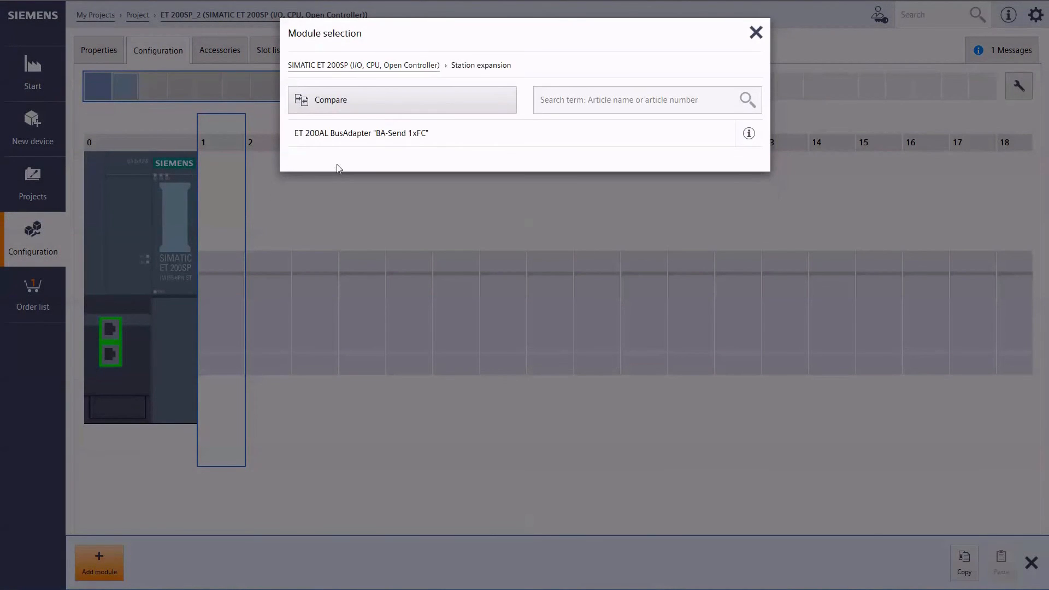
- Insert the ET 200AL BusAdapter "BA-Send 1xFC" with its BU-Send BaseUnit as station expansion
{"action": "left_click", "coordinate": [362, 134]}
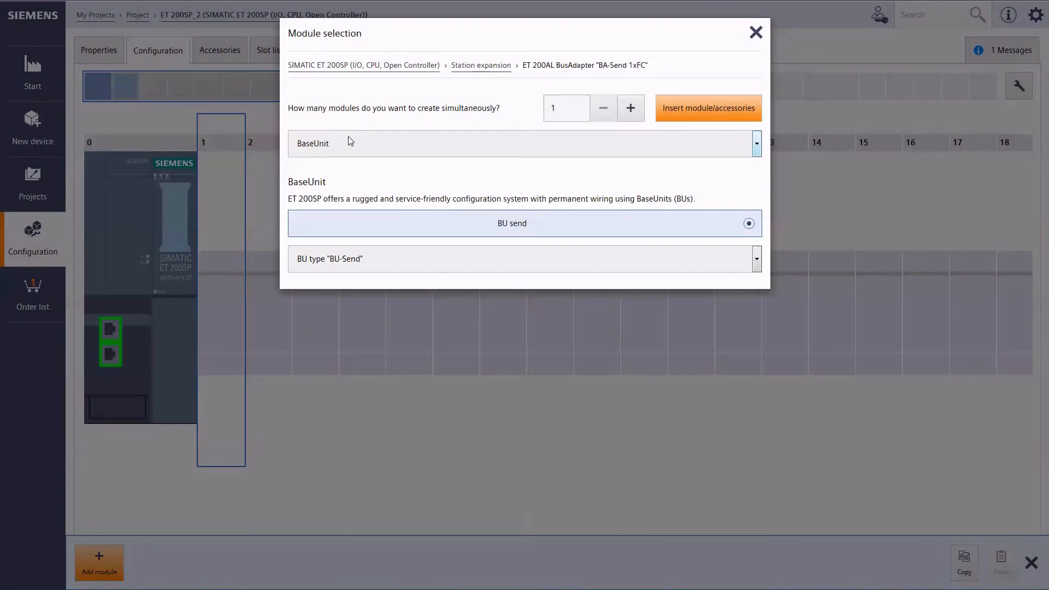
{"action": "left_click", "coordinate": [708, 108]}
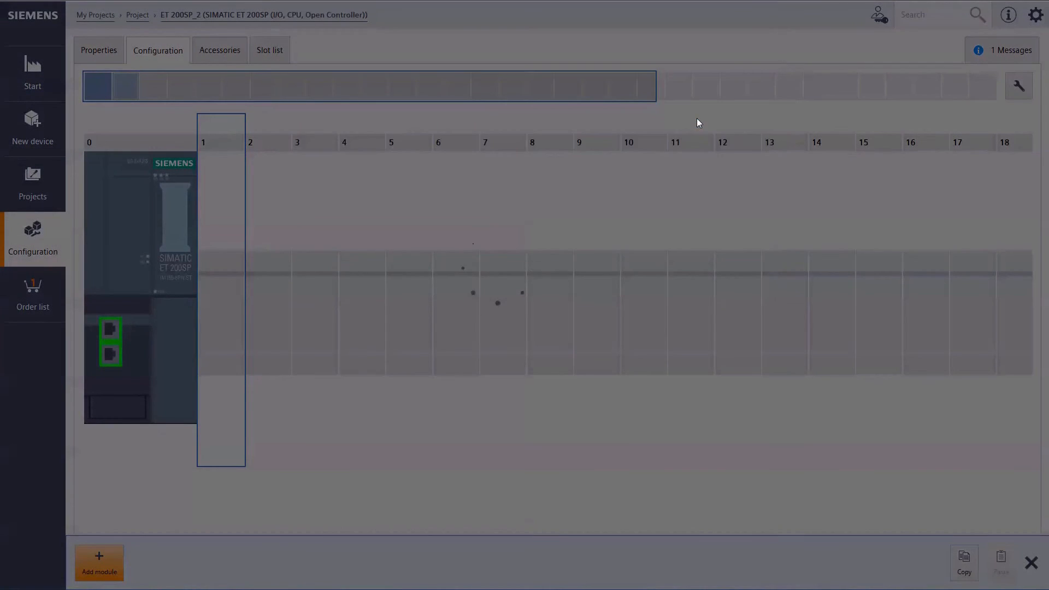